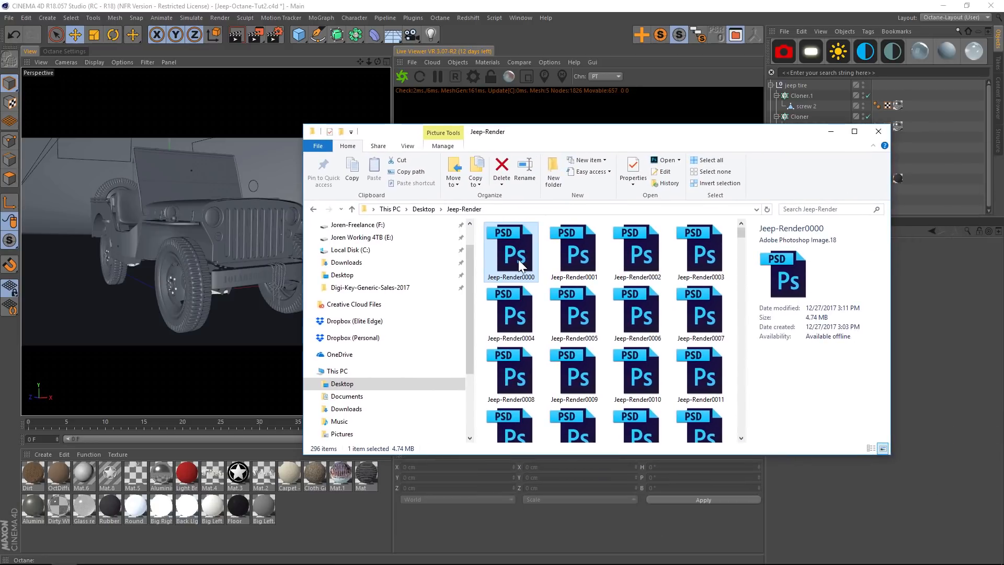
# - Open Jeep-Render0000.psd from the Jeep-Render folder to preview the Jeep with dirty tires
pyautogui.doubleClick(511, 250)
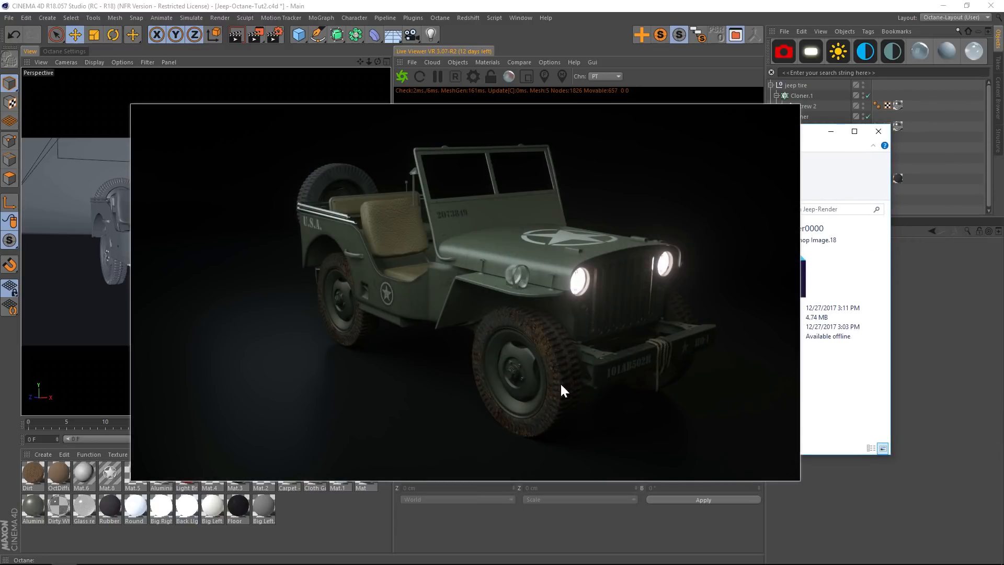
pyautogui.moveTo(485, 333)
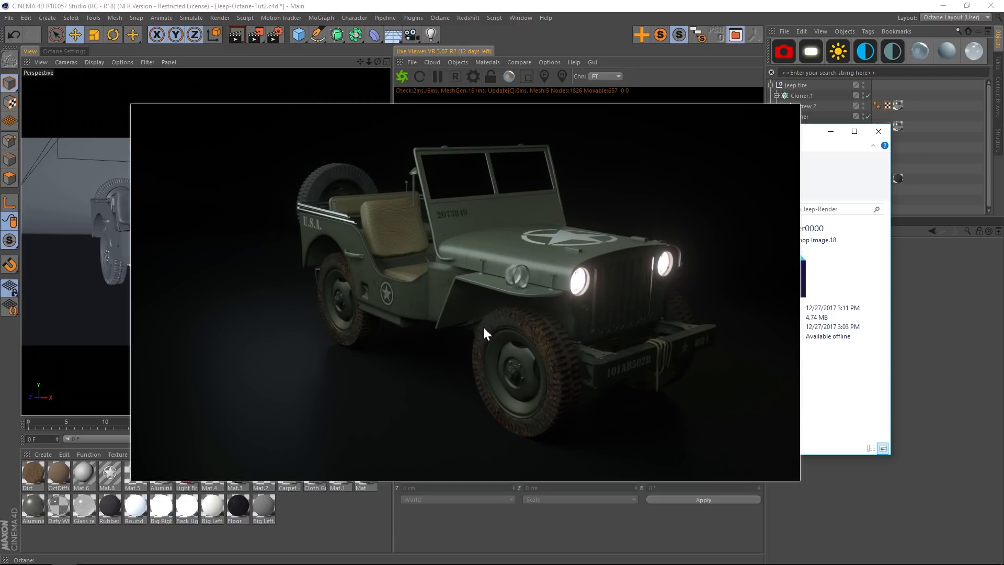
pyautogui.moveTo(565, 408)
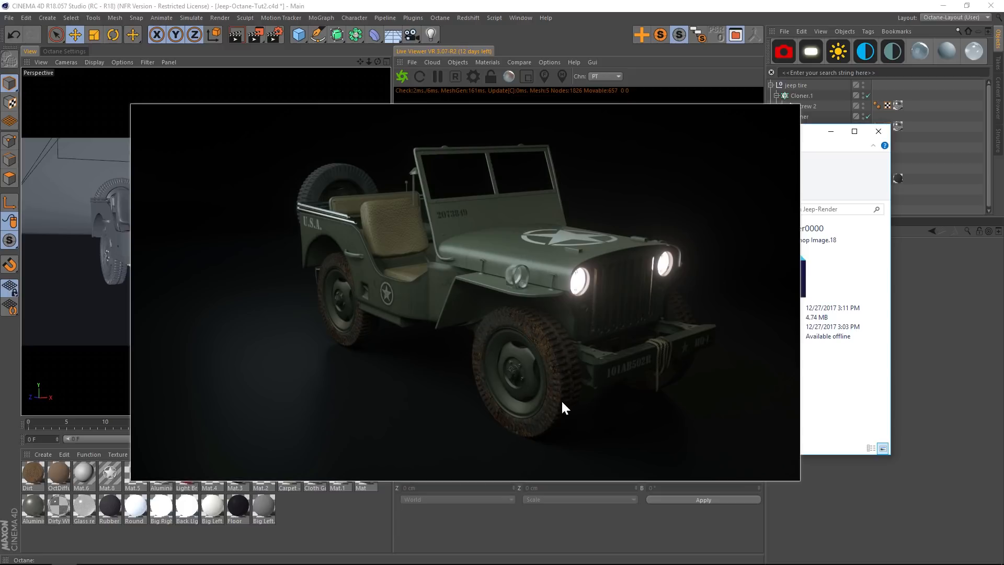
pyautogui.click(878, 131)
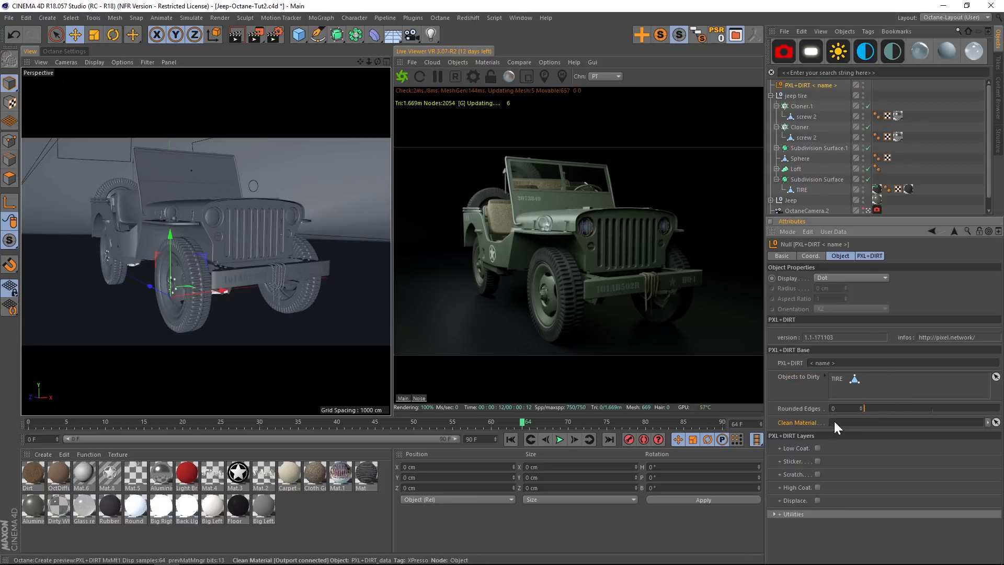
# - Set Rubber Dull Procedural as PXL+DIRT's clean material, inspect the TIRE tag, then reselect PXL+DIRT
pyautogui.click(842, 409)
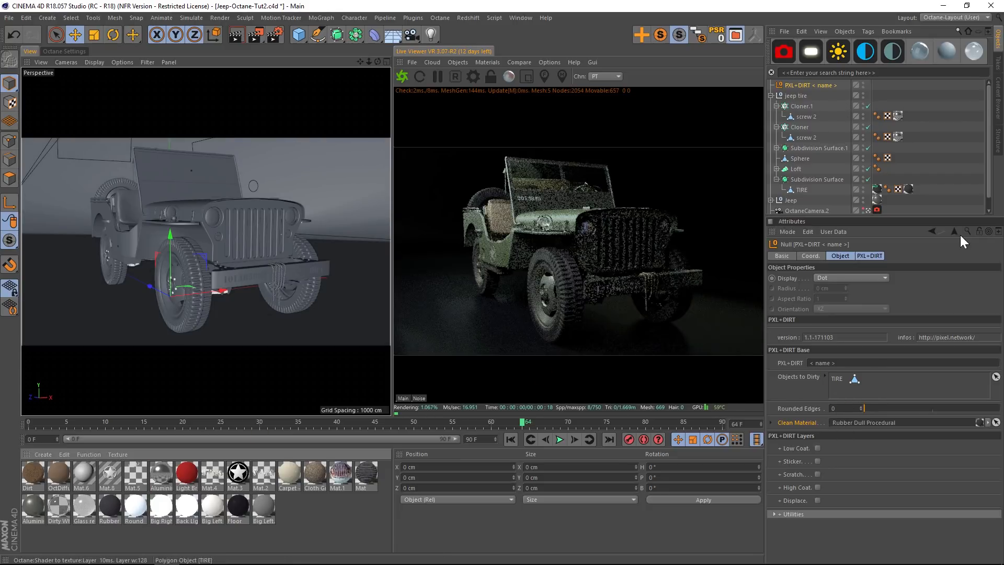
pyautogui.click(798, 190)
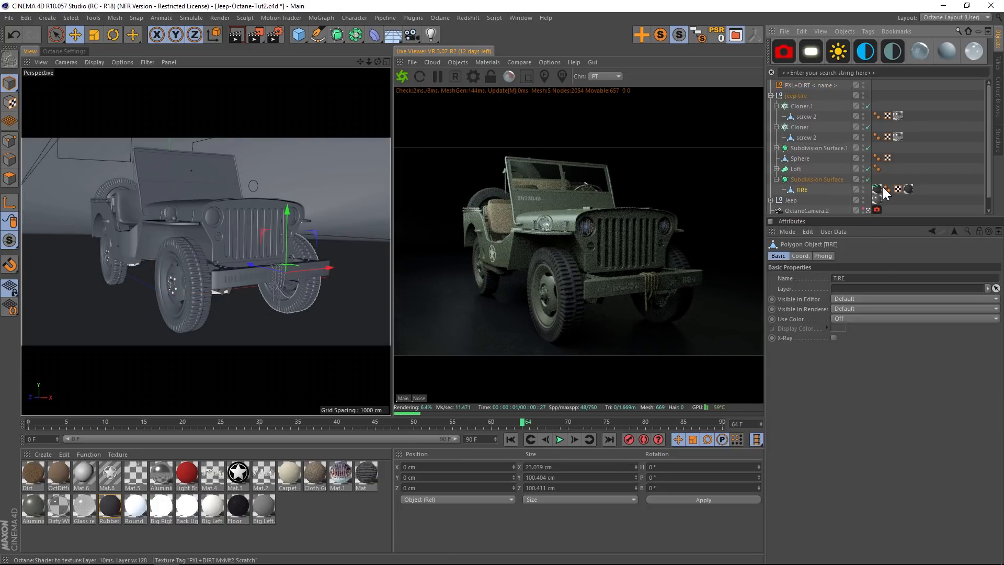
pyautogui.click(877, 188)
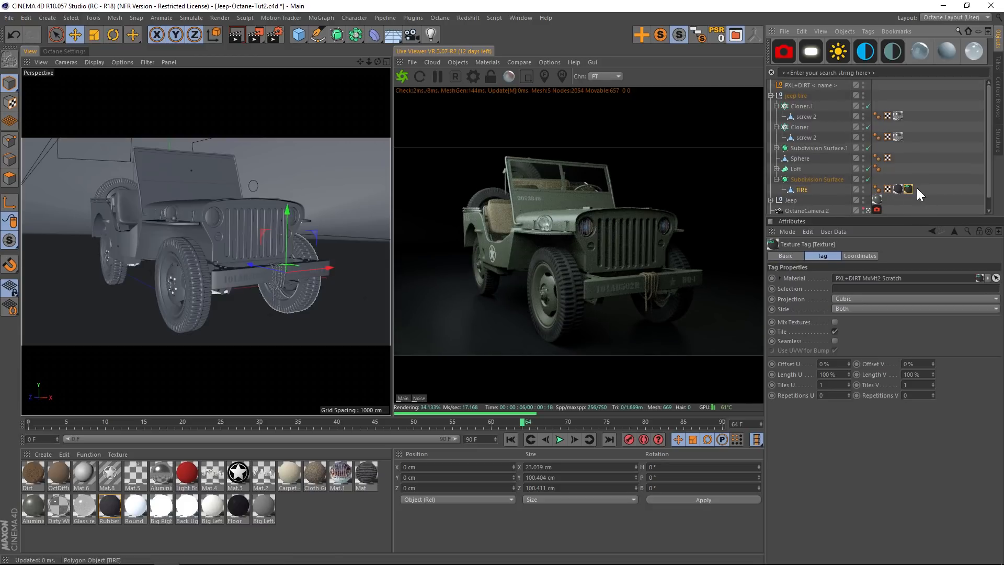
pyautogui.click(907, 189)
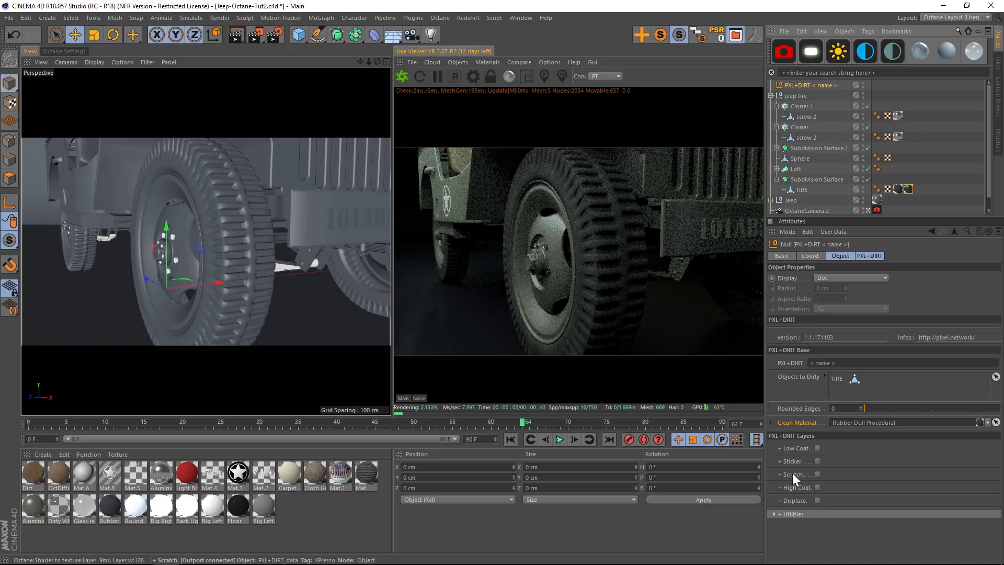
# - Enable the Scratch layer with OctDiffuse as scratch material and check its brown diffuse colour
pyautogui.click(817, 474)
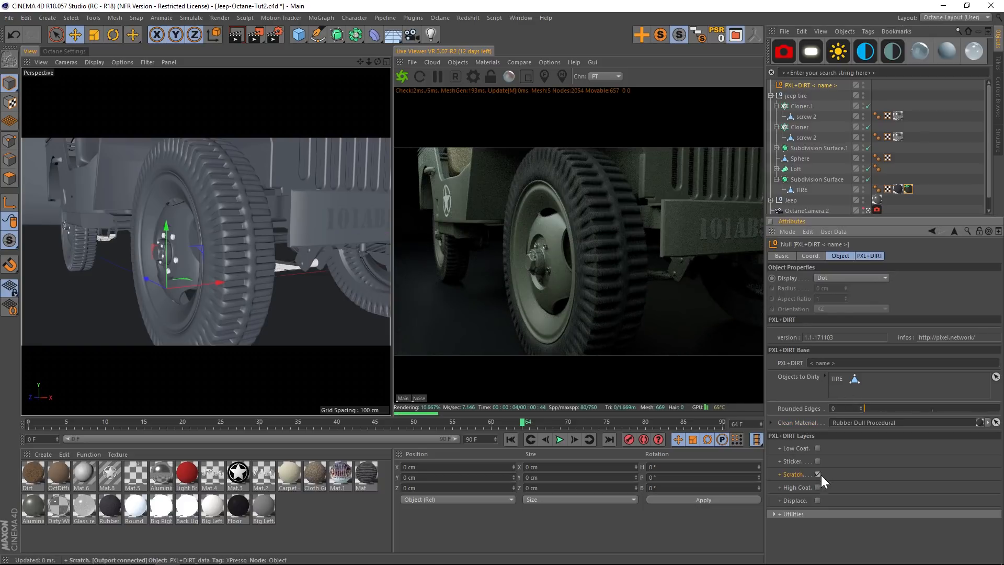
pyautogui.click(918, 255)
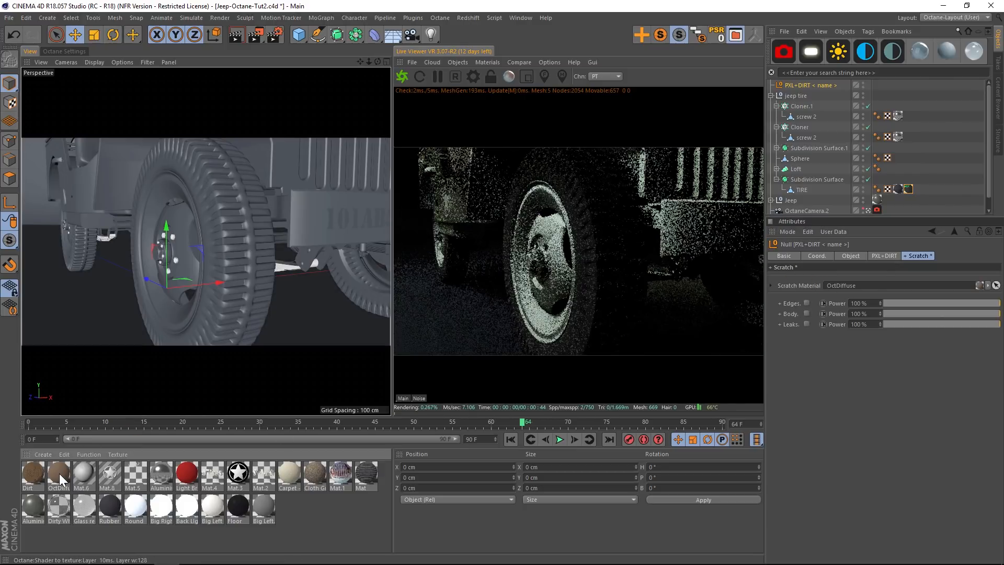
pyautogui.doubleClick(58, 472)
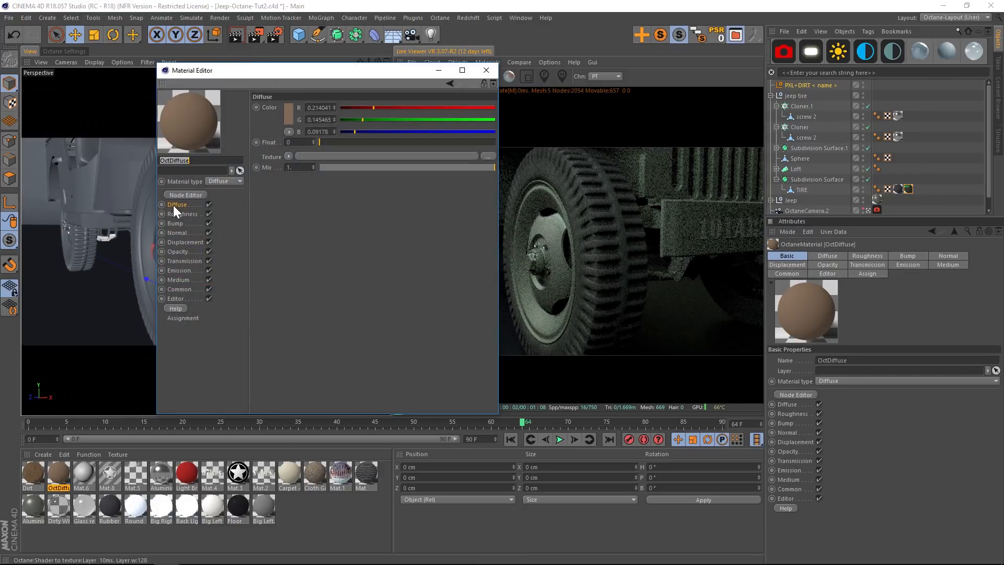
pyautogui.click(286, 106)
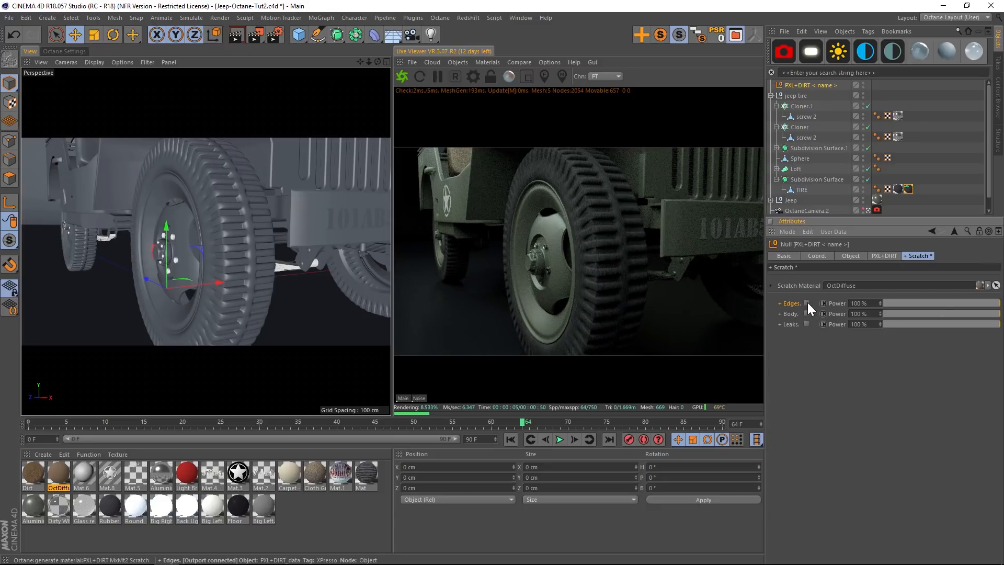
# - Tick Edges in the PXL+DIRT Scratch tab so the live viewer re-renders the tire
pyautogui.click(807, 303)
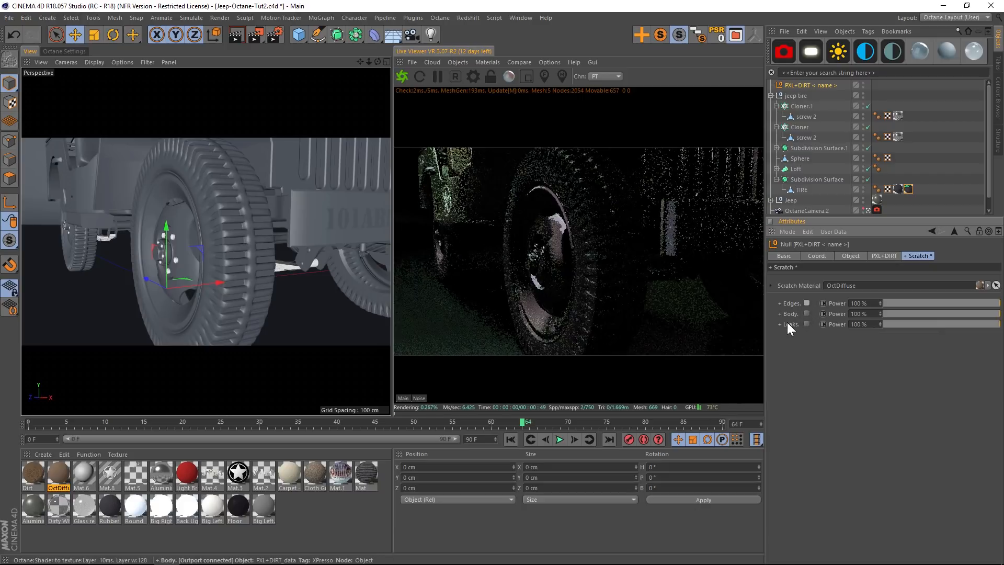
# - Enable Leaks on the PXL+DIRT Scratch layer to add speckled dirt to the tire
pyautogui.click(807, 324)
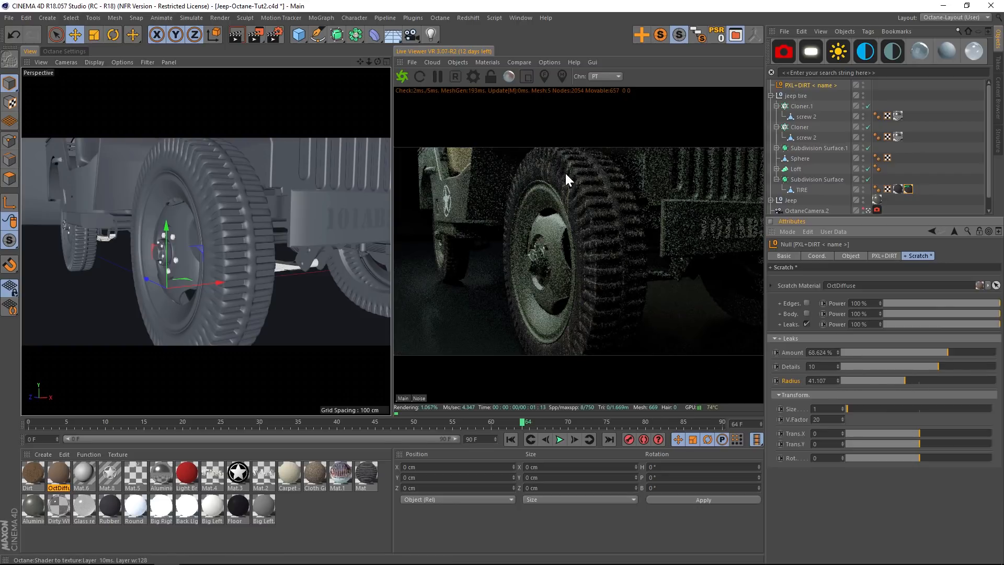
pyautogui.moveTo(644, 299)
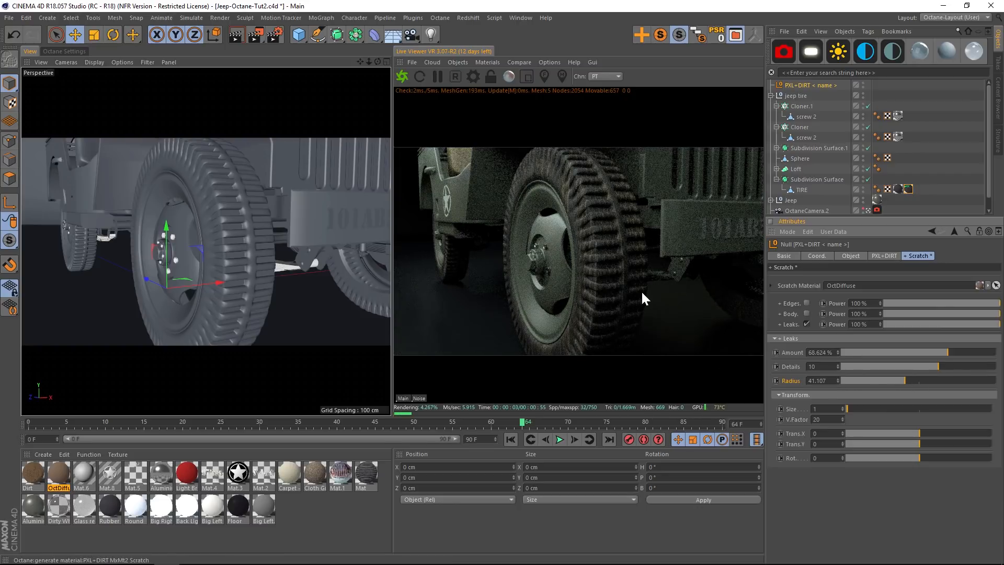
pyautogui.moveTo(857, 413)
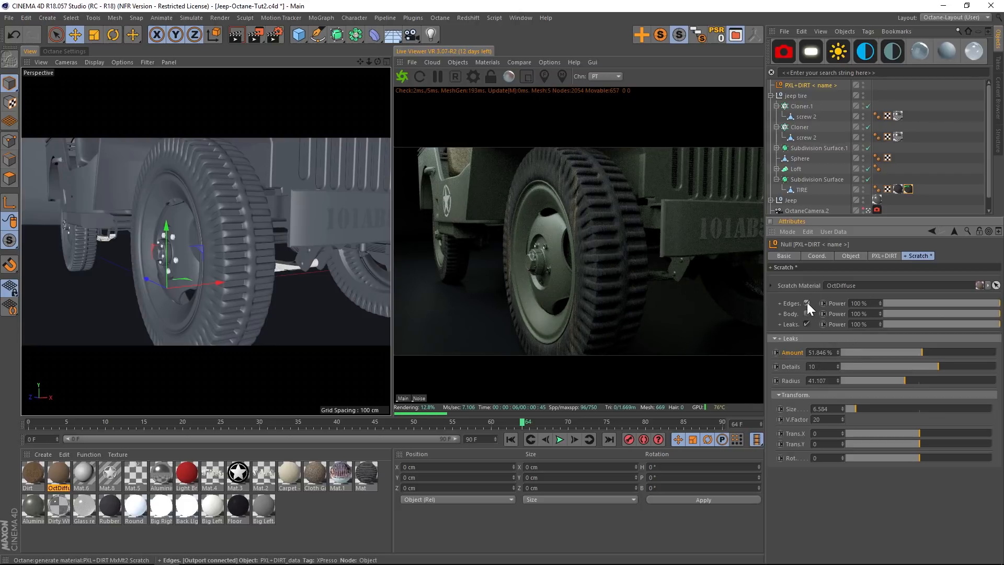
# - Toggle the scratch edge options for the full Jeep render, then select the Dirt material
pyautogui.click(774, 338)
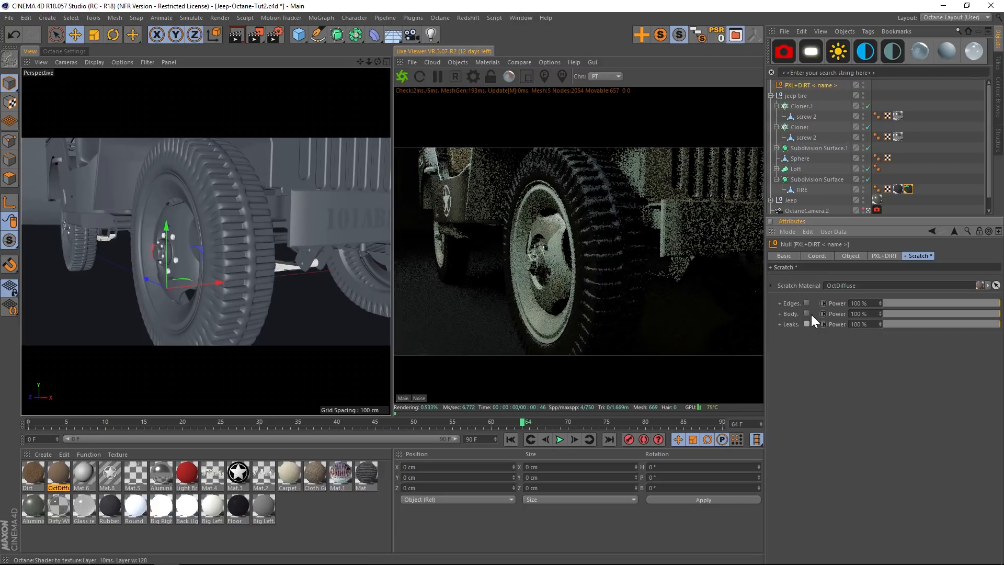
pyautogui.click(775, 314)
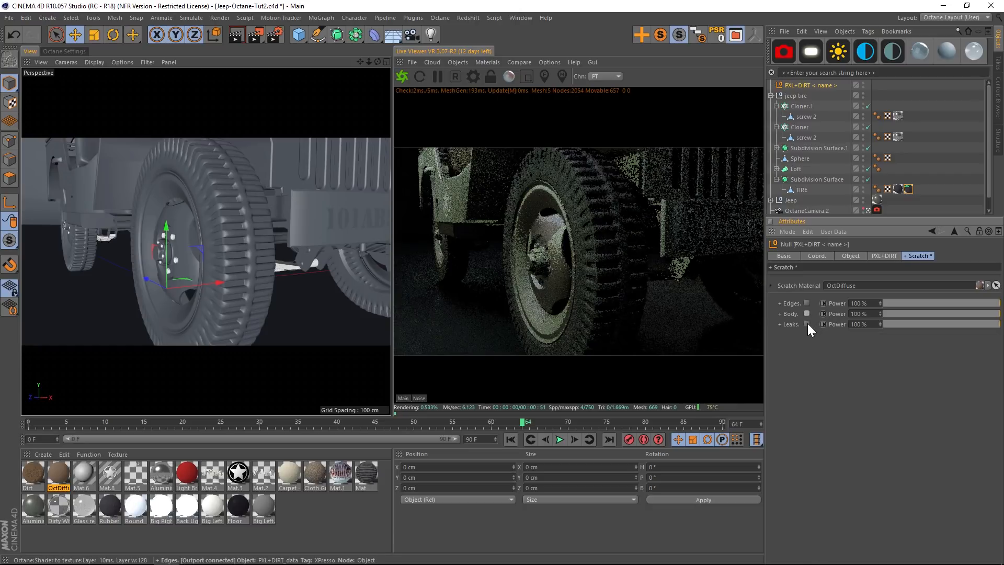
pyautogui.click(33, 471)
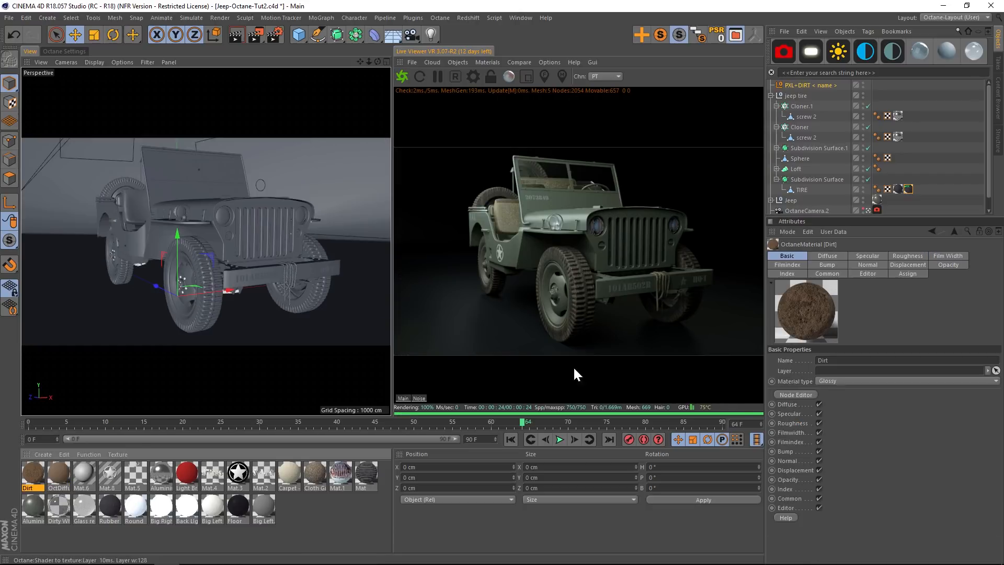
pyautogui.click(62, 554)
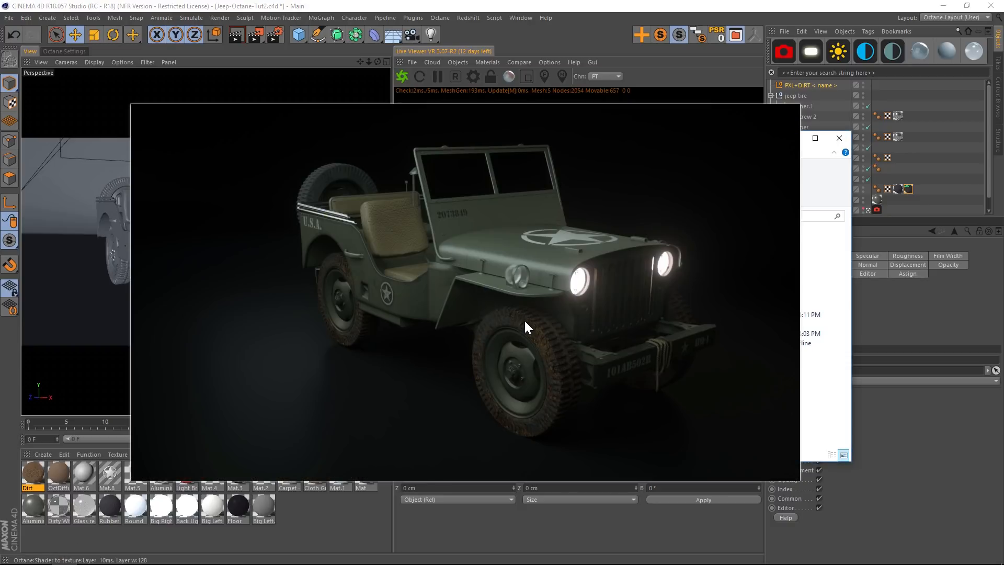
pyautogui.moveTo(550, 362)
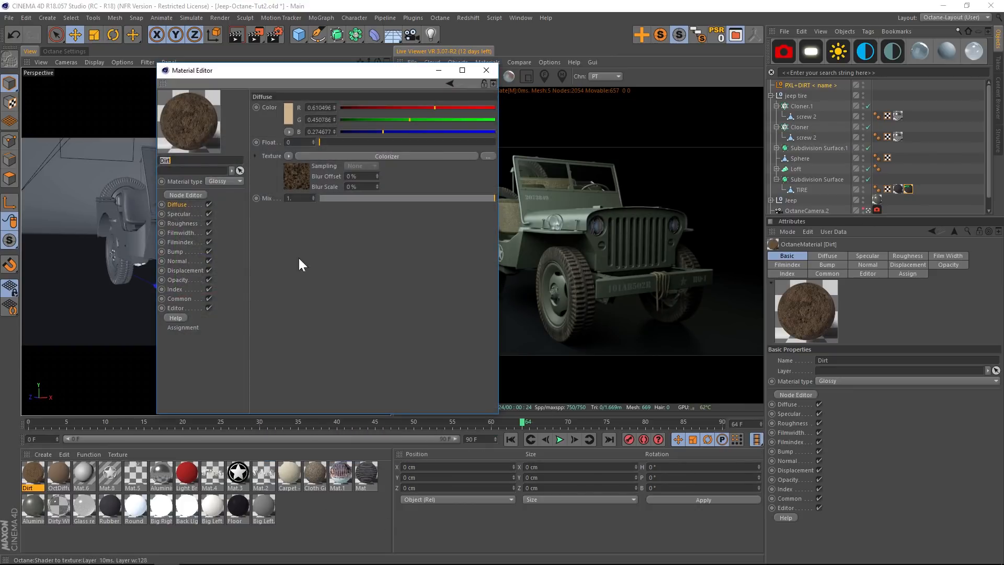
pyautogui.click(286, 94)
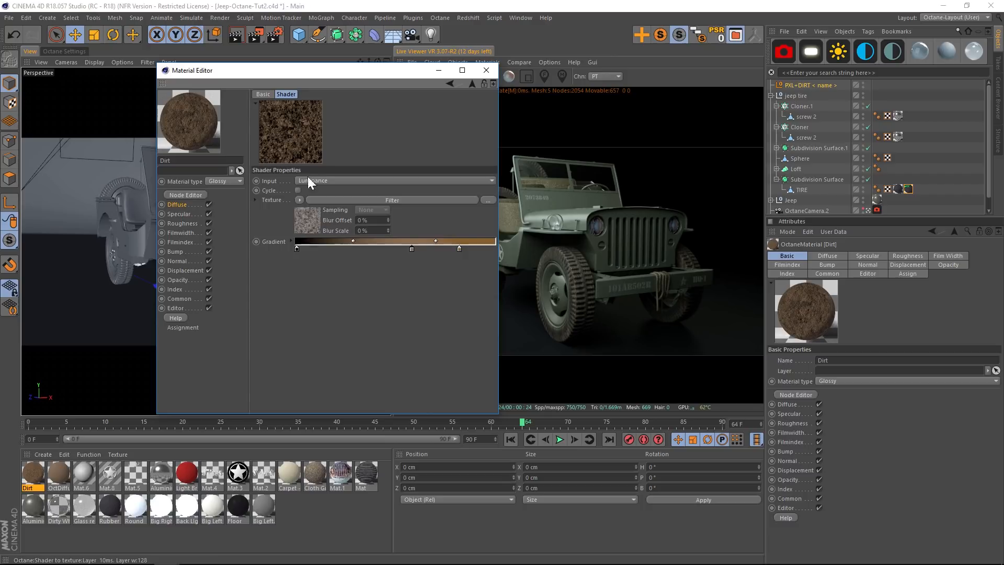
pyautogui.click(486, 71)
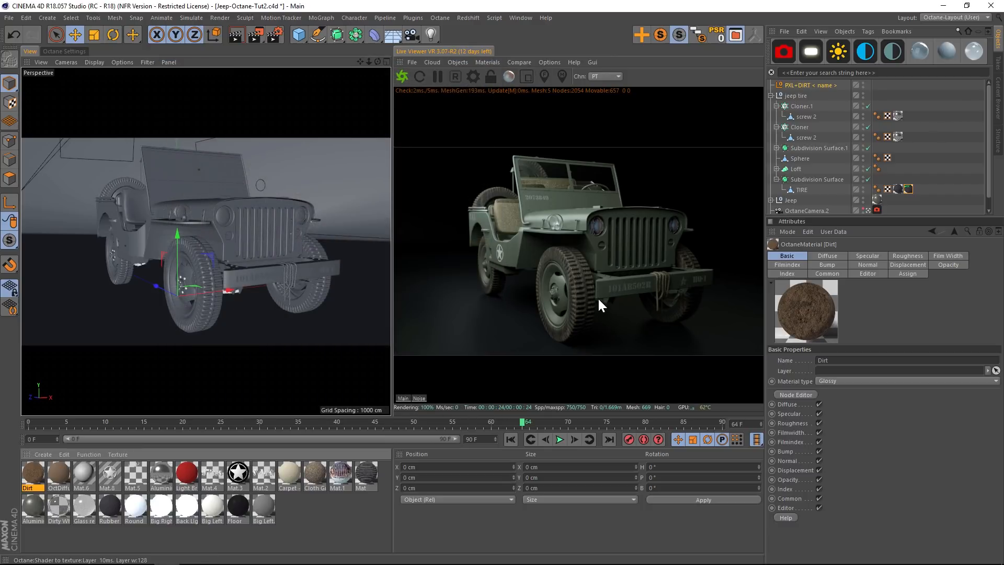
pyautogui.moveTo(579, 314)
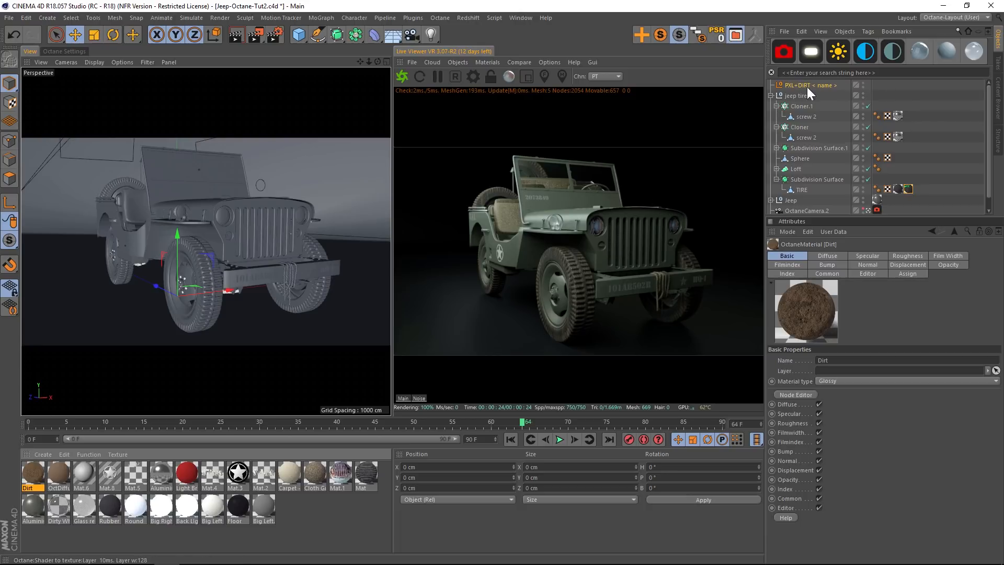
pyautogui.moveTo(776, 107)
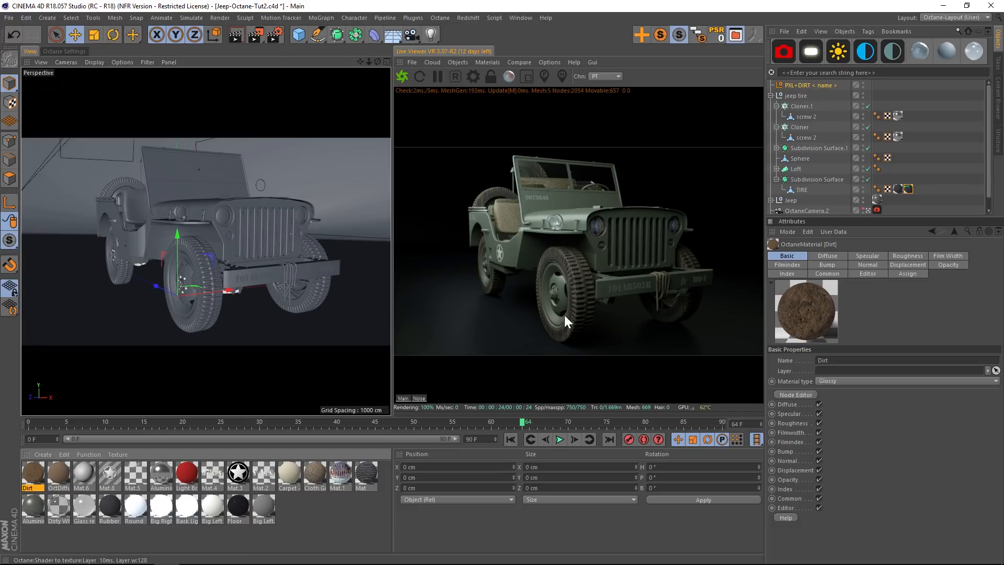
pyautogui.moveTo(577, 322)
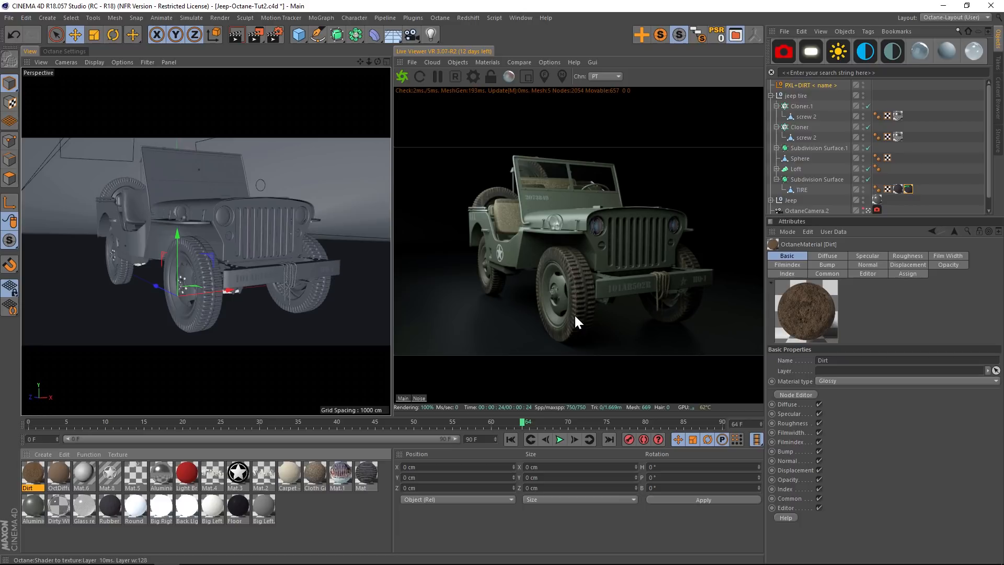
pyautogui.moveTo(812, 85)
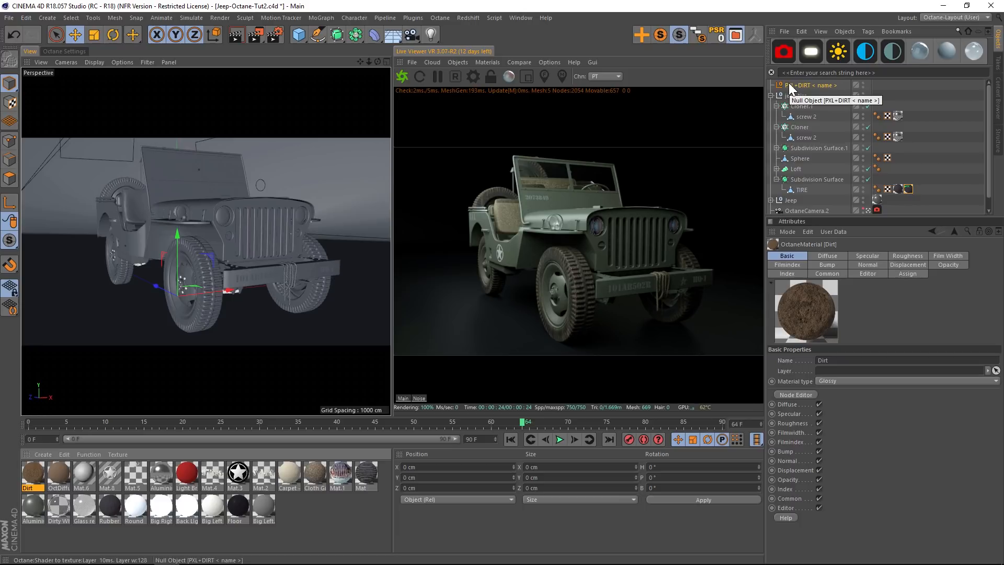